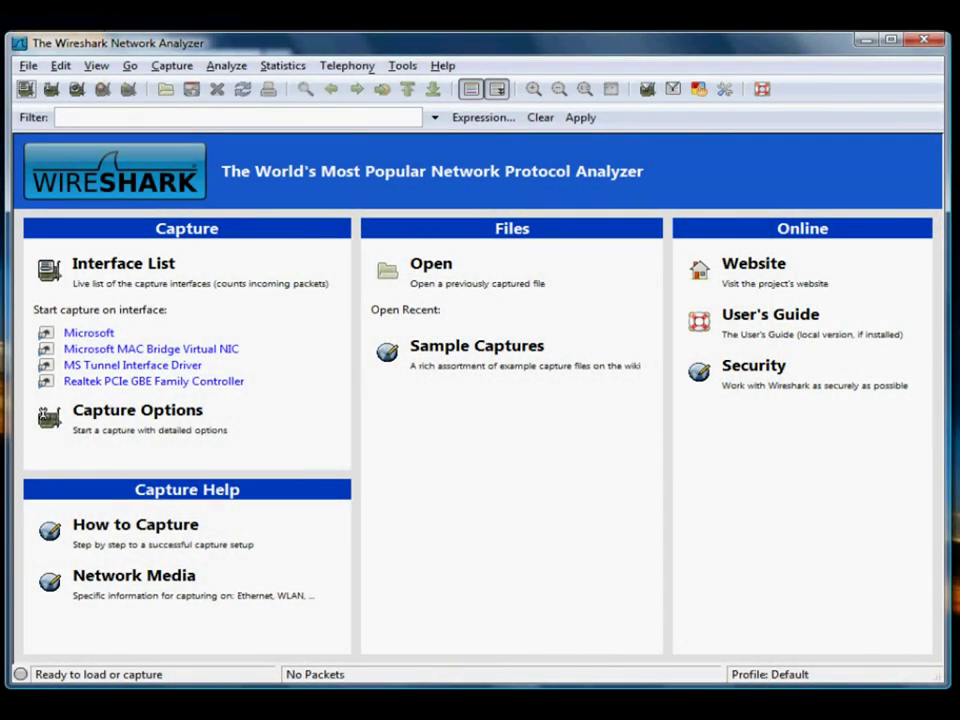
mouse_move(178, 140)
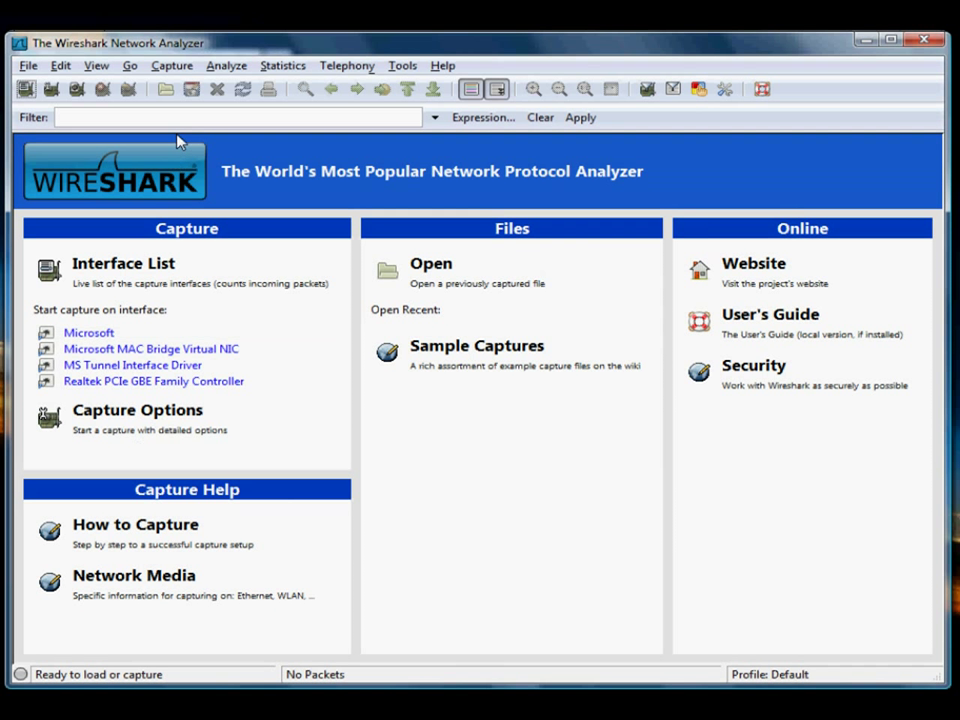
mouse_move(89, 332)
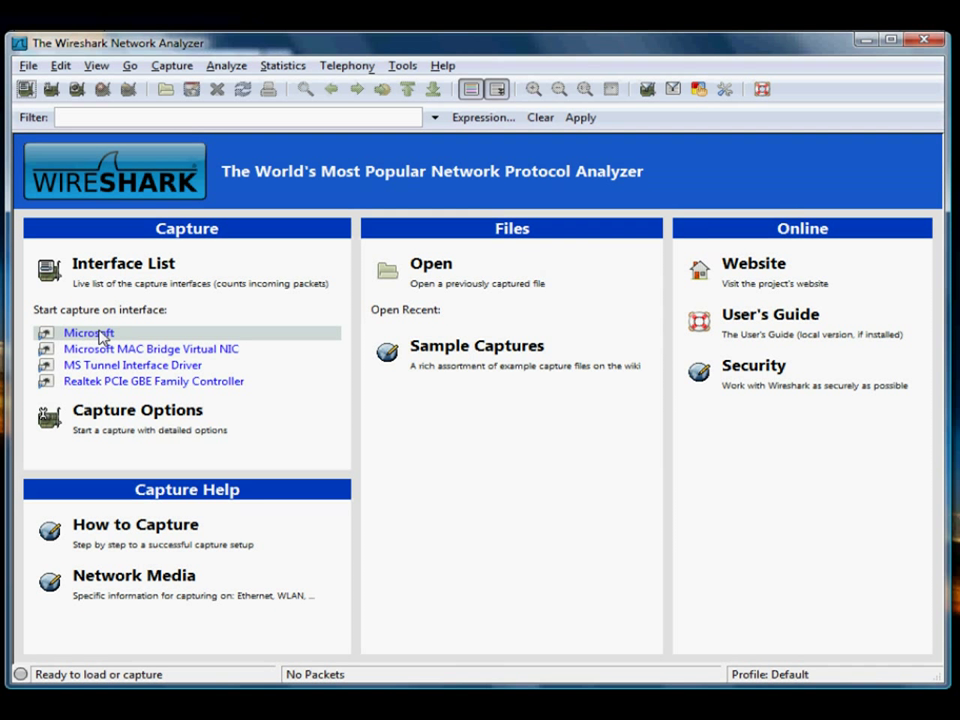
- Start a live capture on the Microsoft interface and bring up the Vimeo Arduino documentary page
left_click(88, 332)
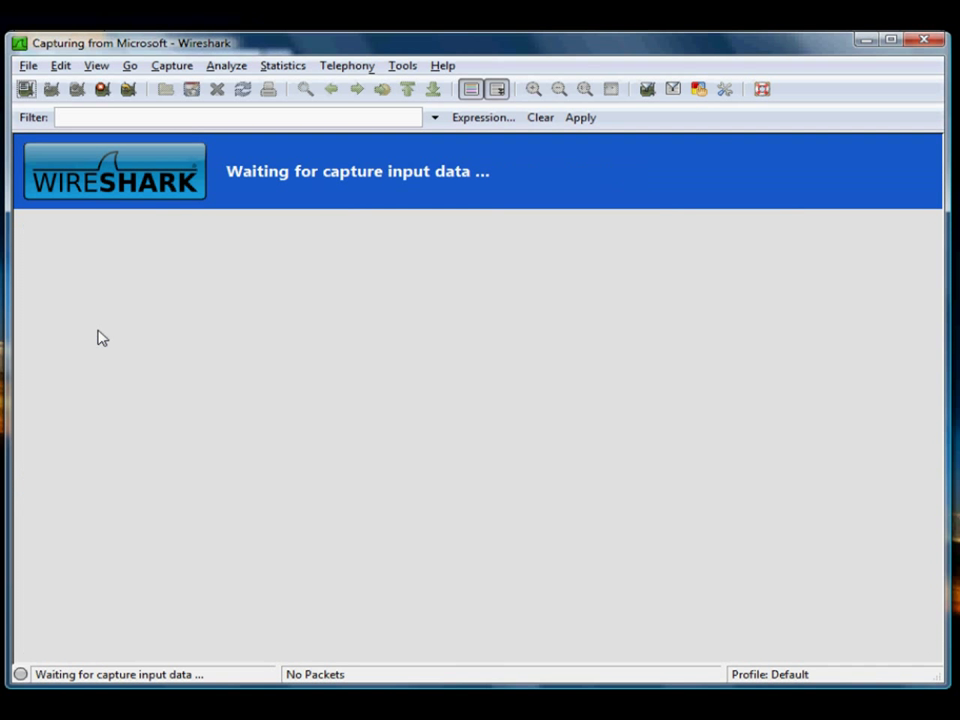
left_click(101, 90)
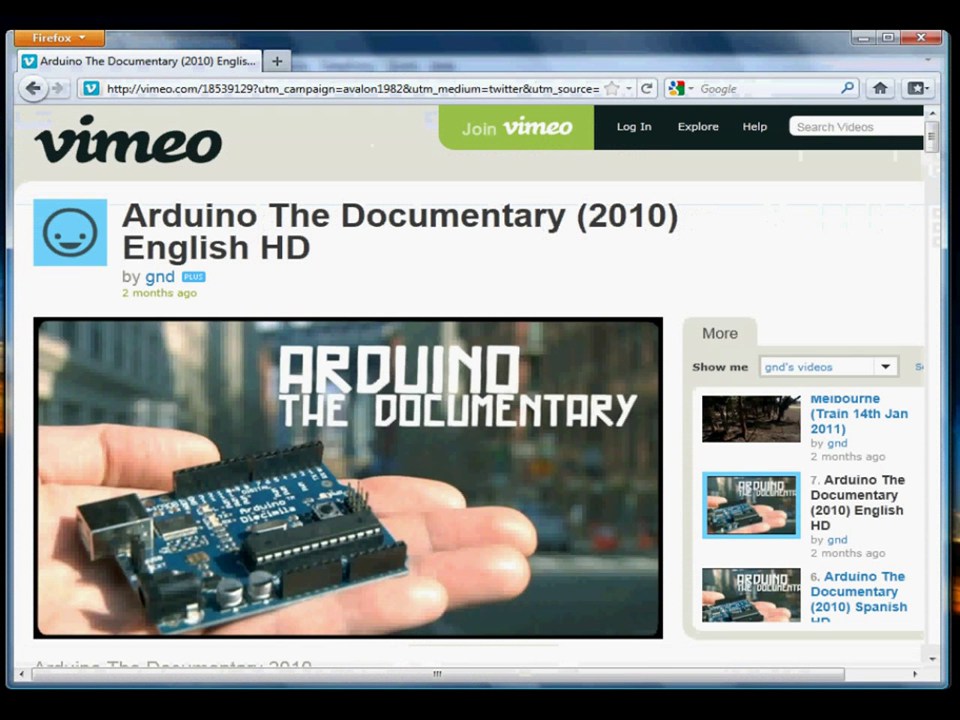
mouse_move(418, 578)
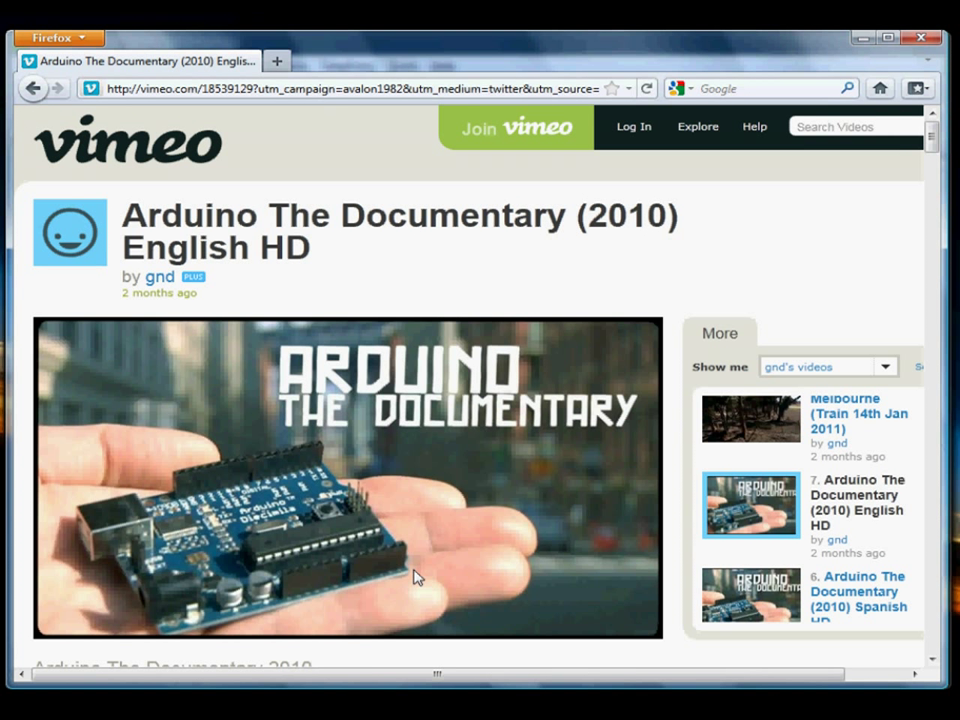
mouse_move(379, 289)
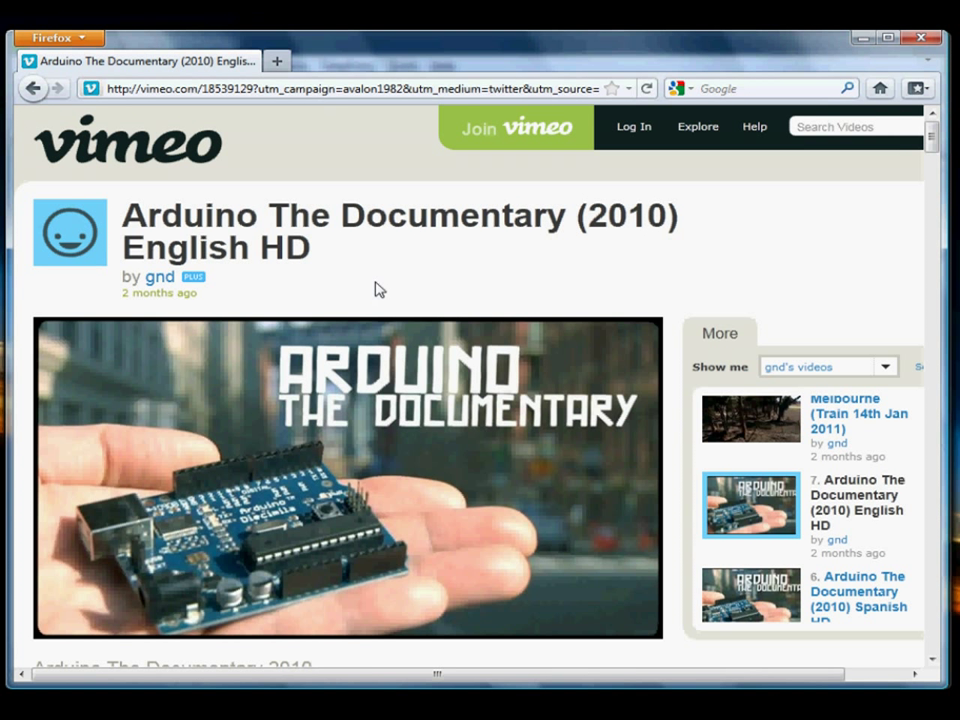
mouse_move(362, 267)
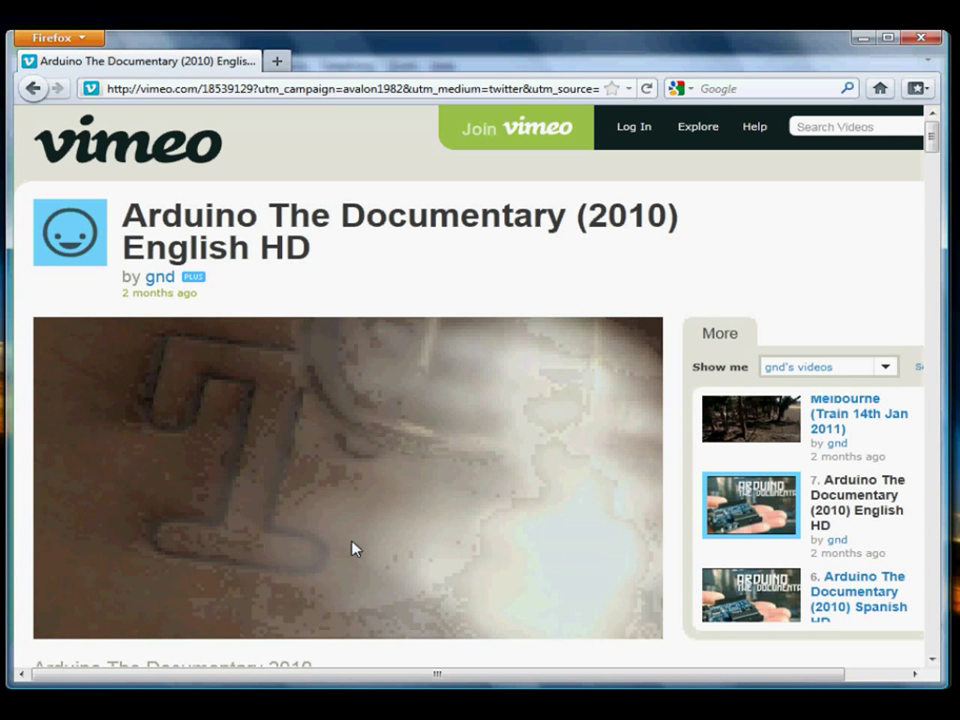
- Play the Arduino The Documentary (2010) English HD video on Vimeo
left_click(348, 476)
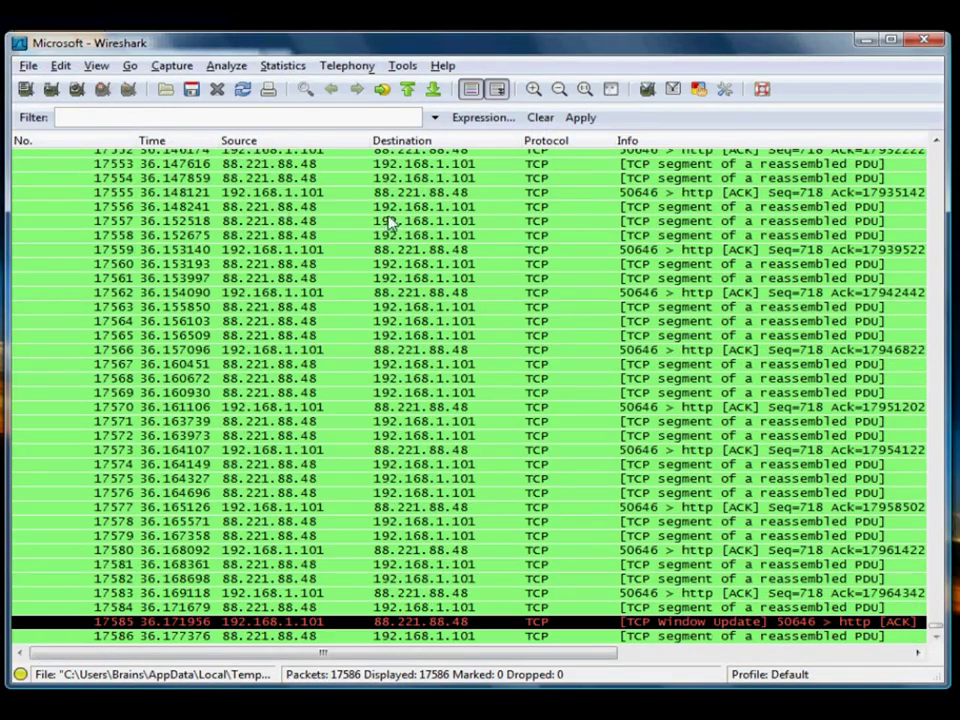
scroll("up", 3)
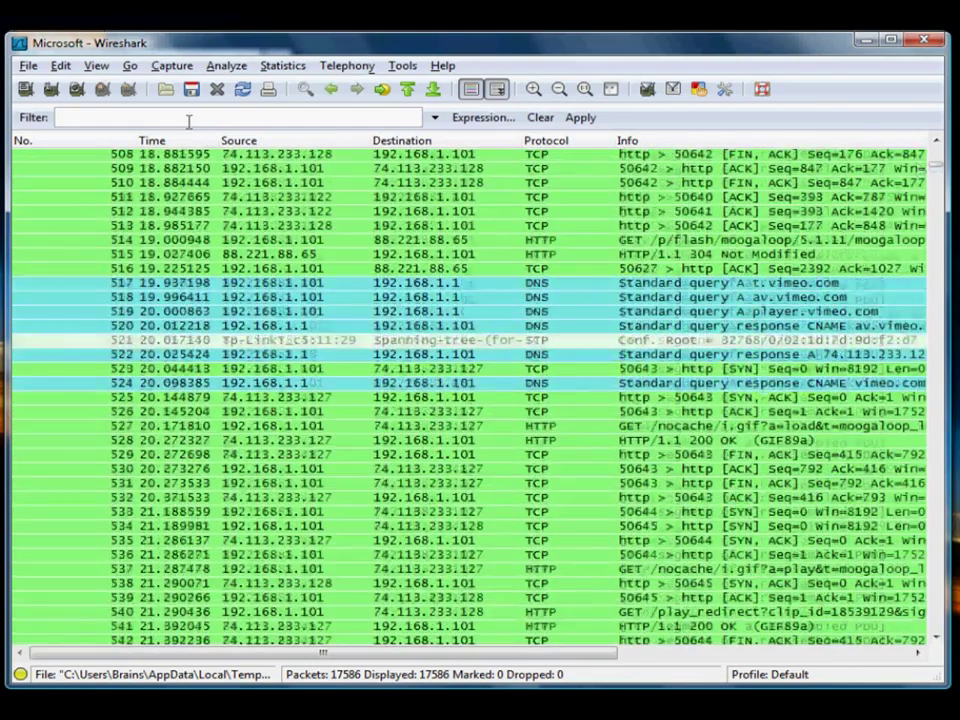
left_click(96, 65)
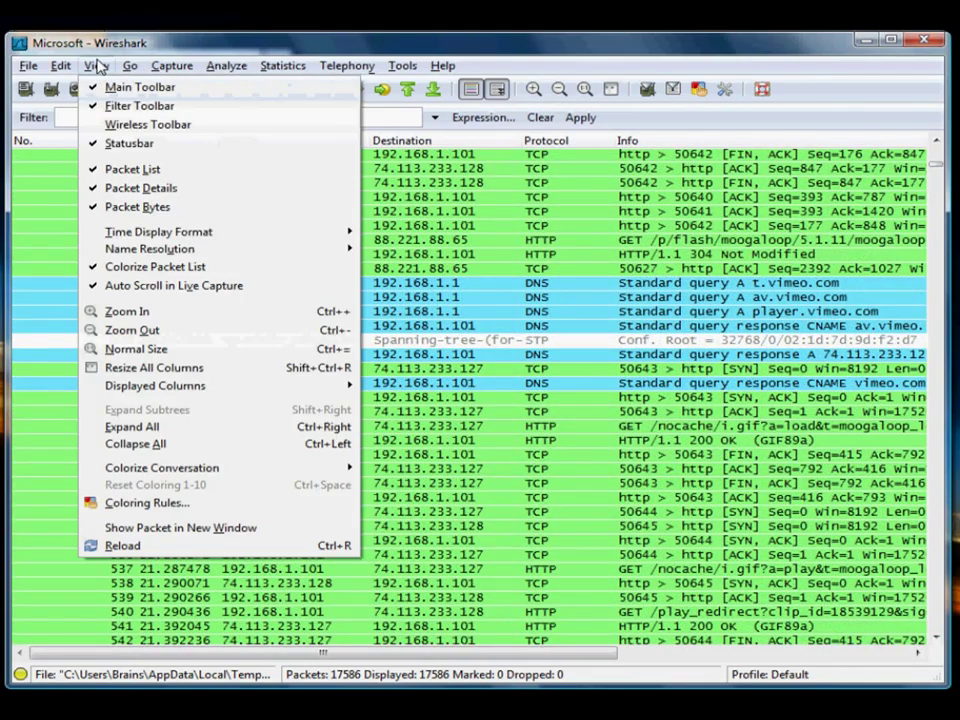
mouse_move(158, 231)
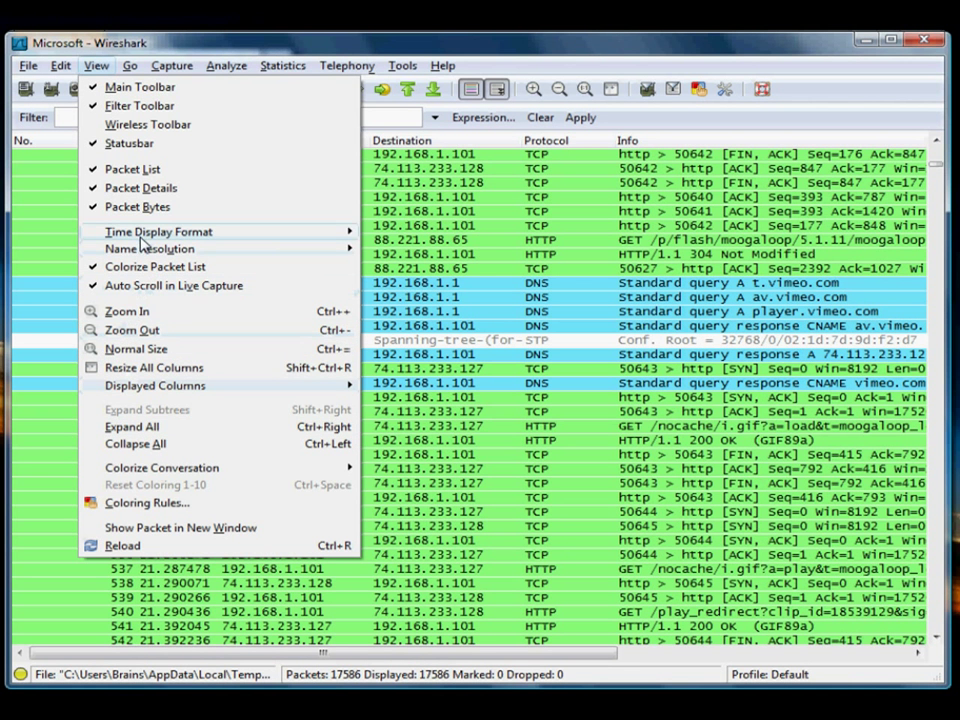
mouse_move(266, 290)
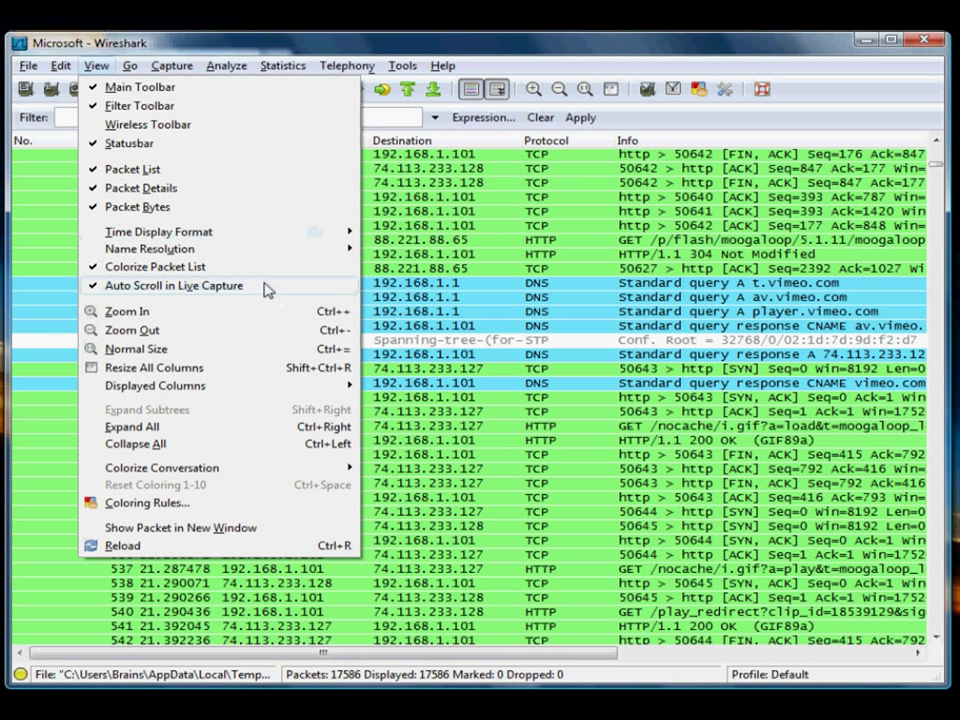
mouse_move(222, 305)
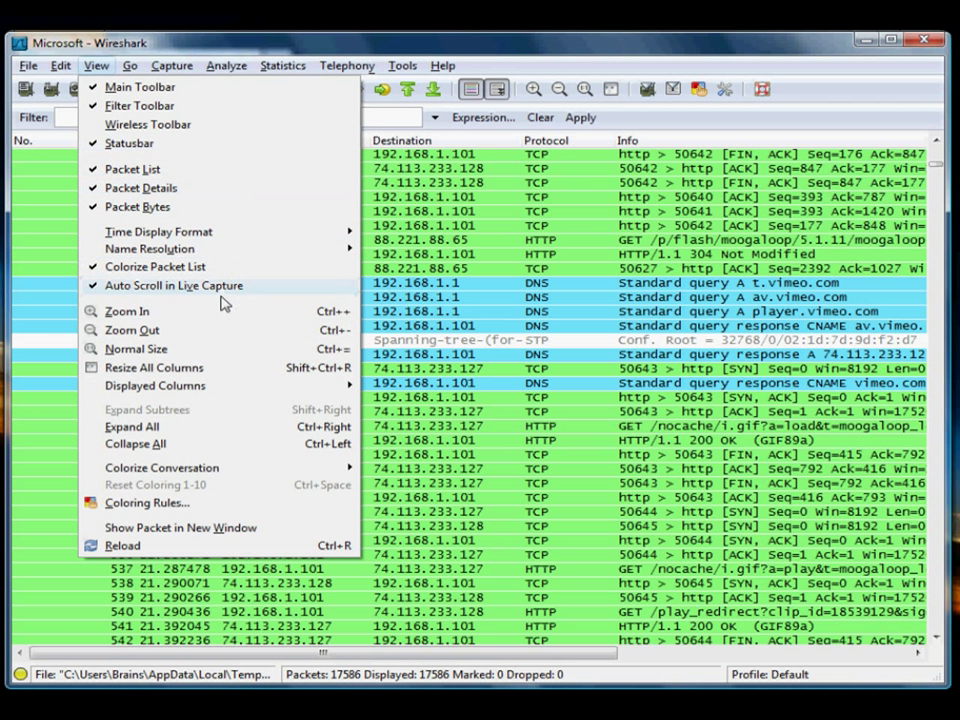
mouse_move(220, 336)
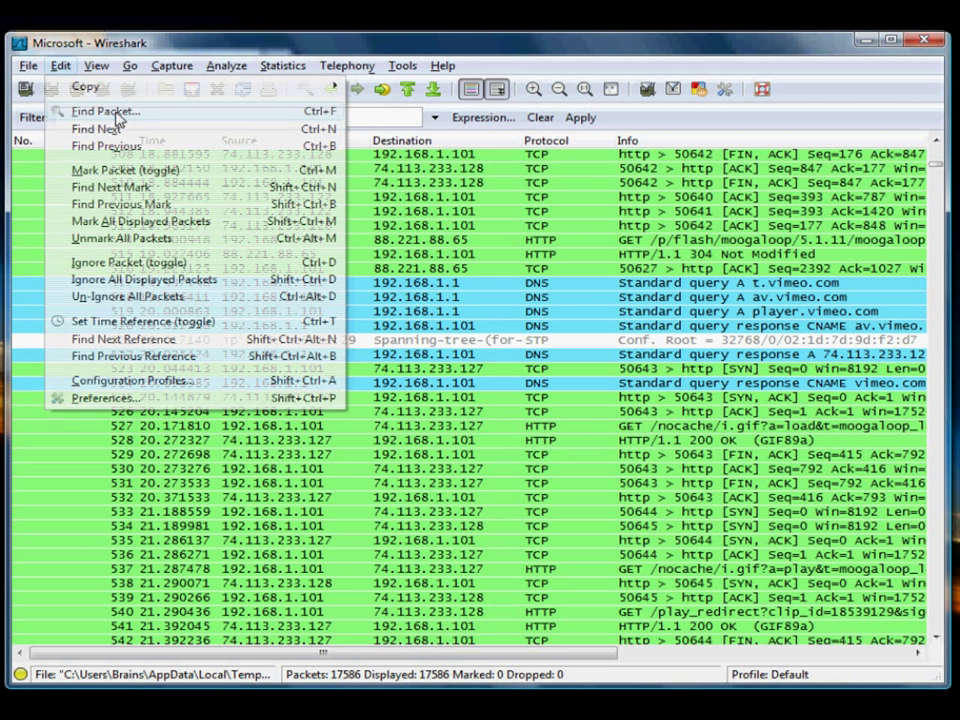
- Search packet bytes for the string ".mp4" to find the video GET request, packet 553
left_click(105, 111)
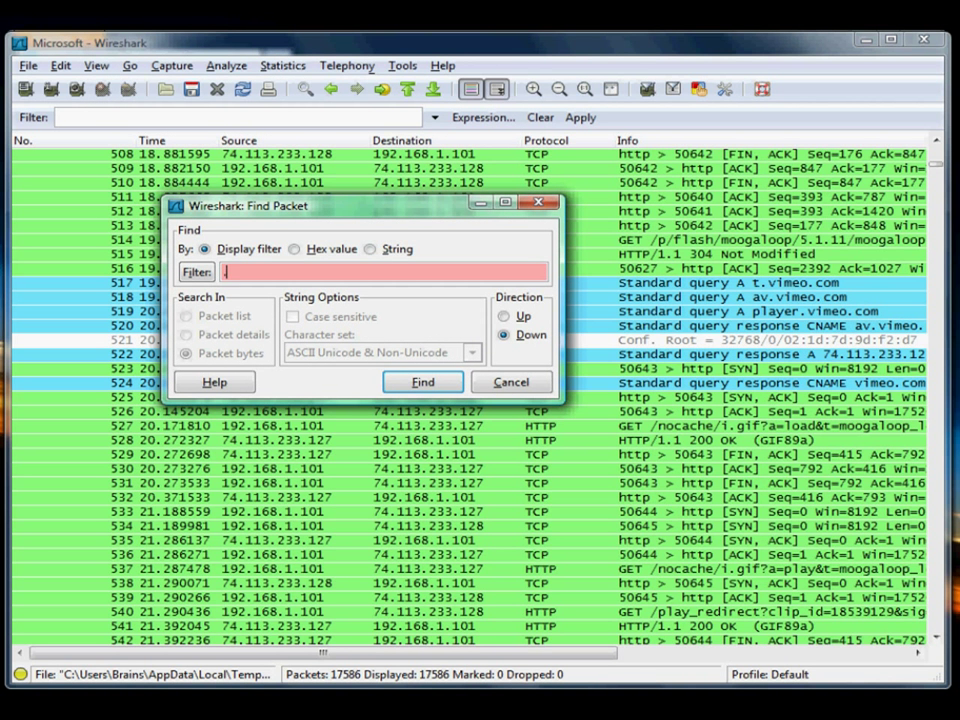
left_click(422, 382)
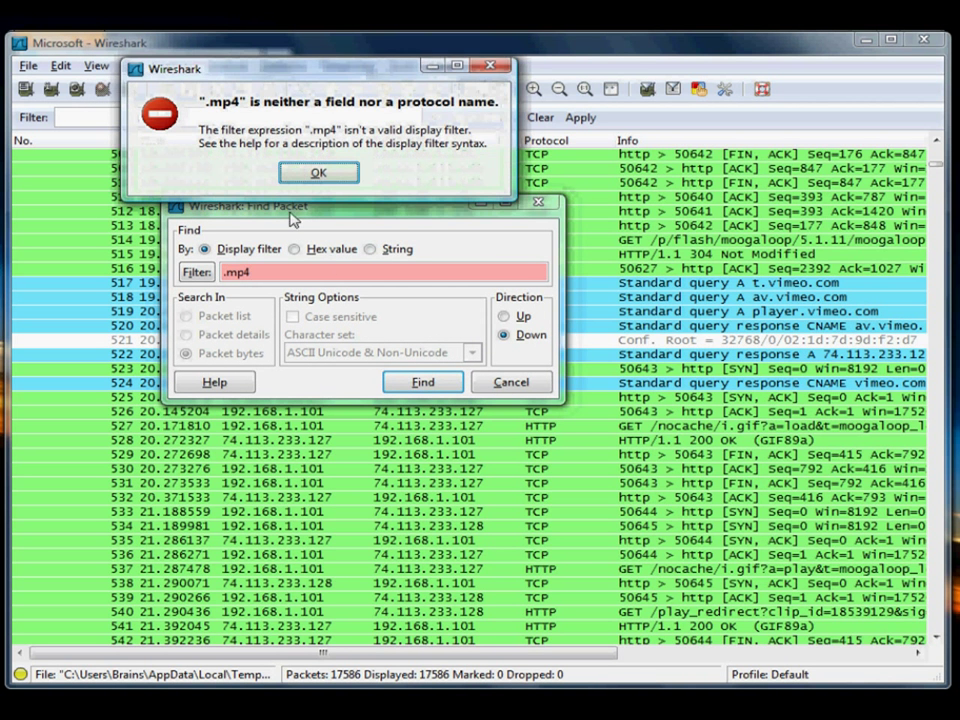
left_click(318, 172)
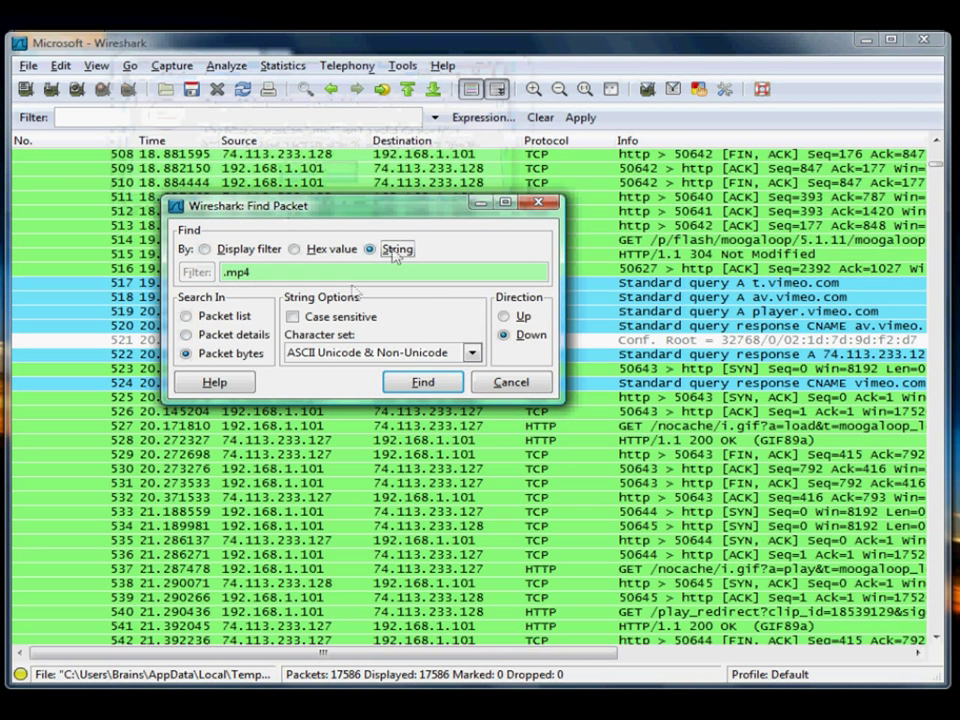
left_click(186, 334)
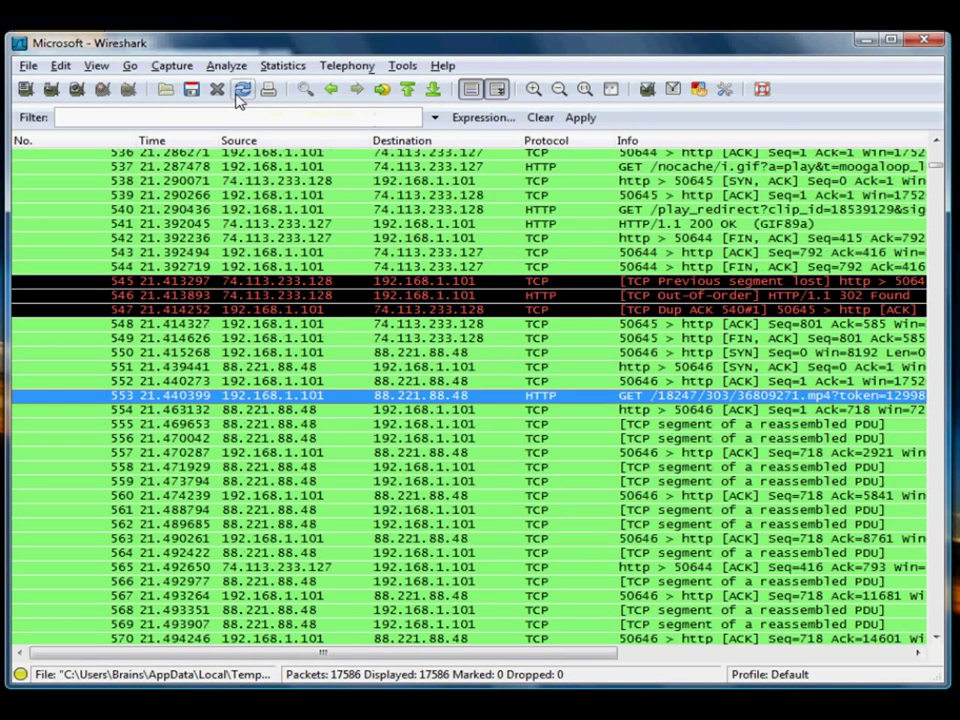
right_click(300, 395)
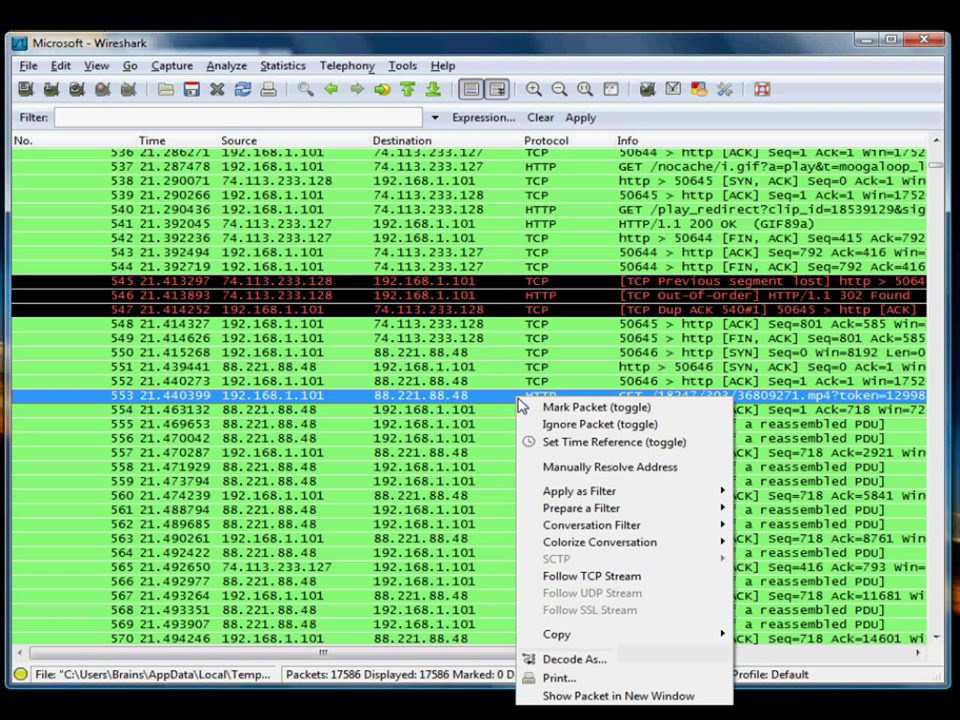
mouse_move(635, 610)
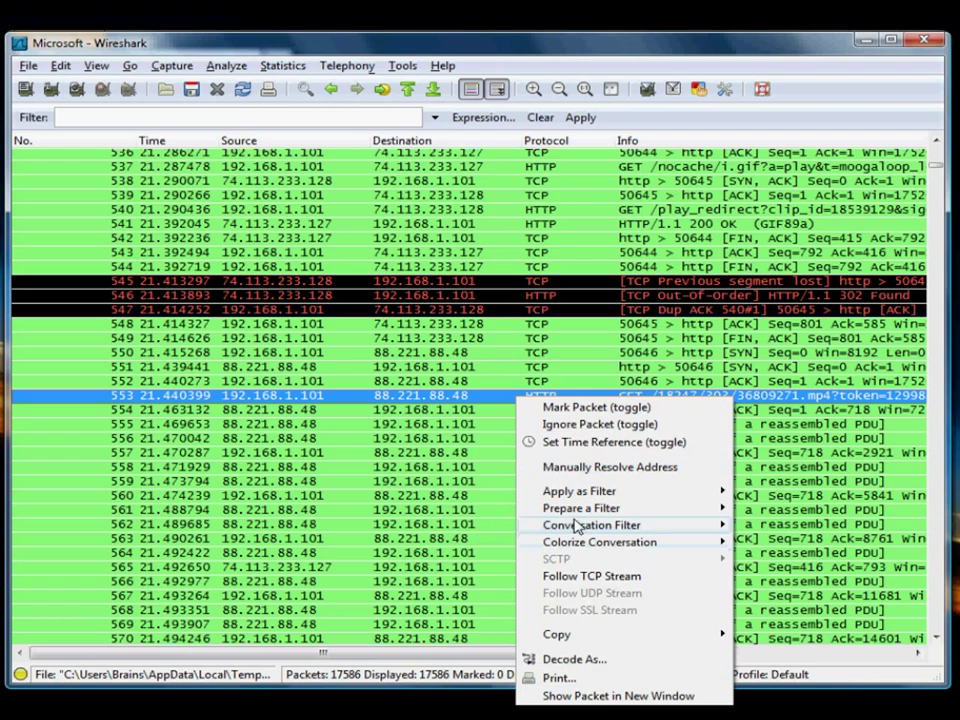
key("Escape")
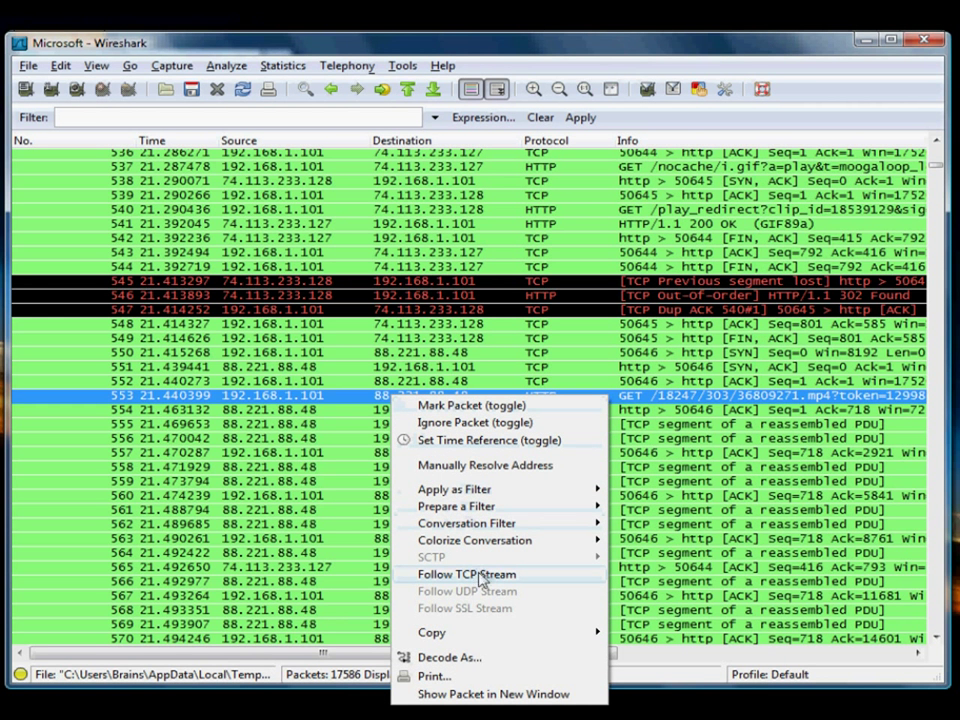
mouse_move(483, 587)
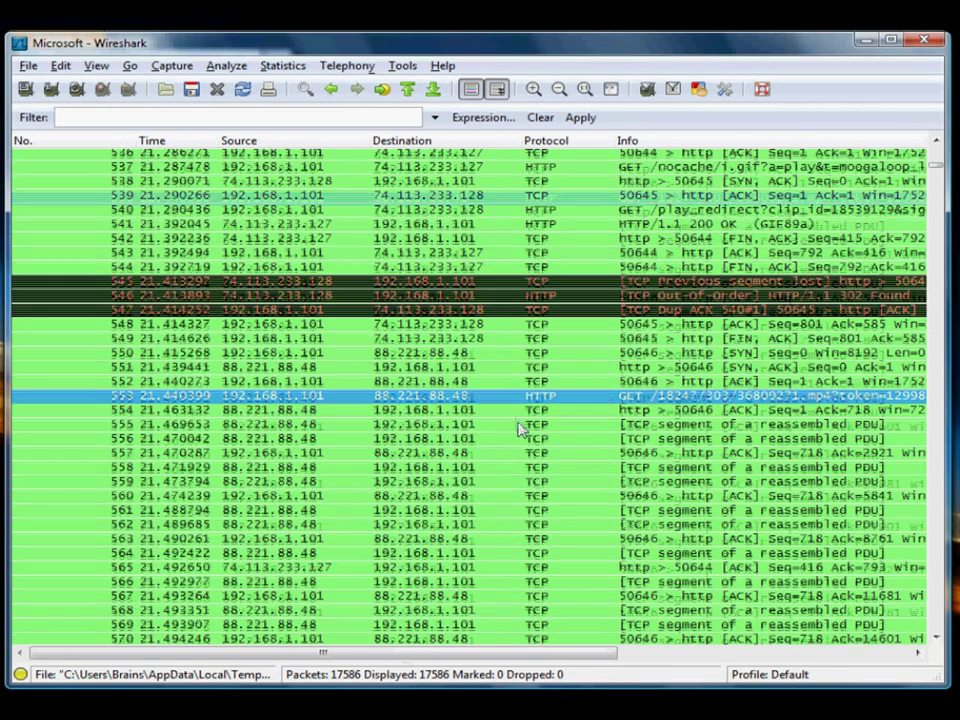
scroll("down", 3)
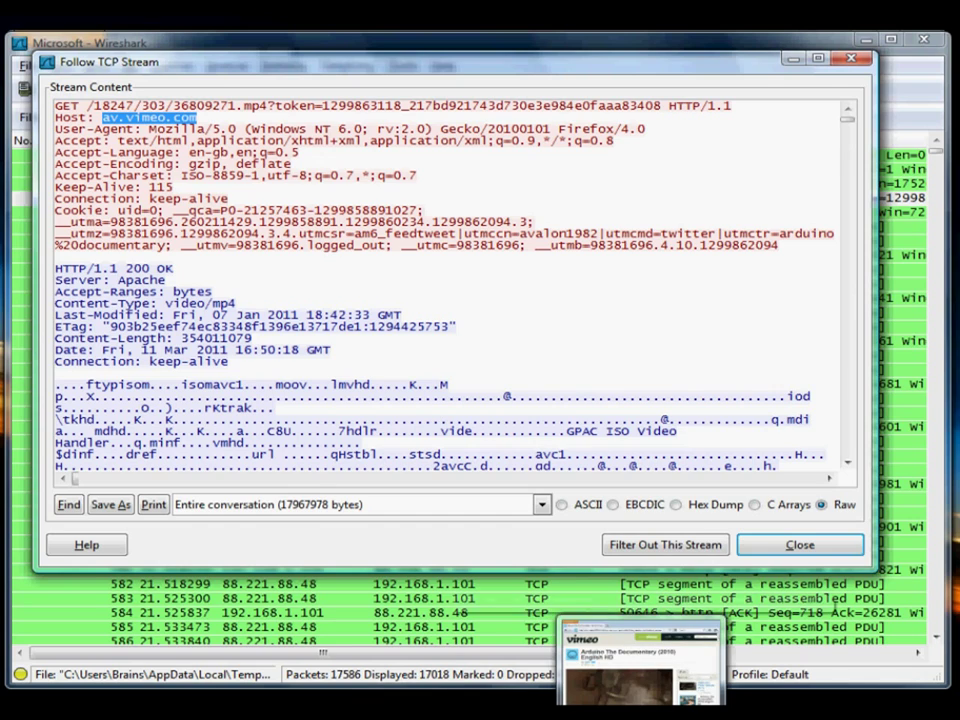
- Follow the TCP stream of the .mp4 request to reveal its path, token and av.vimeo.com host
left_click(640, 655)
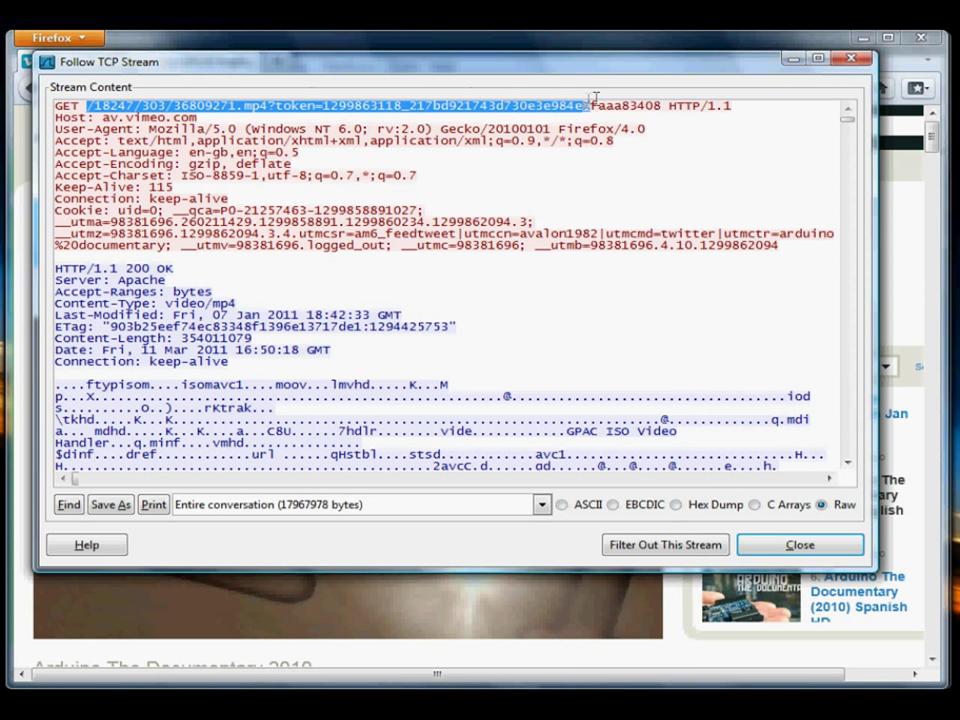
- Copy the selected .mp4 path and token, then return to Firefox
right_click(595, 105)
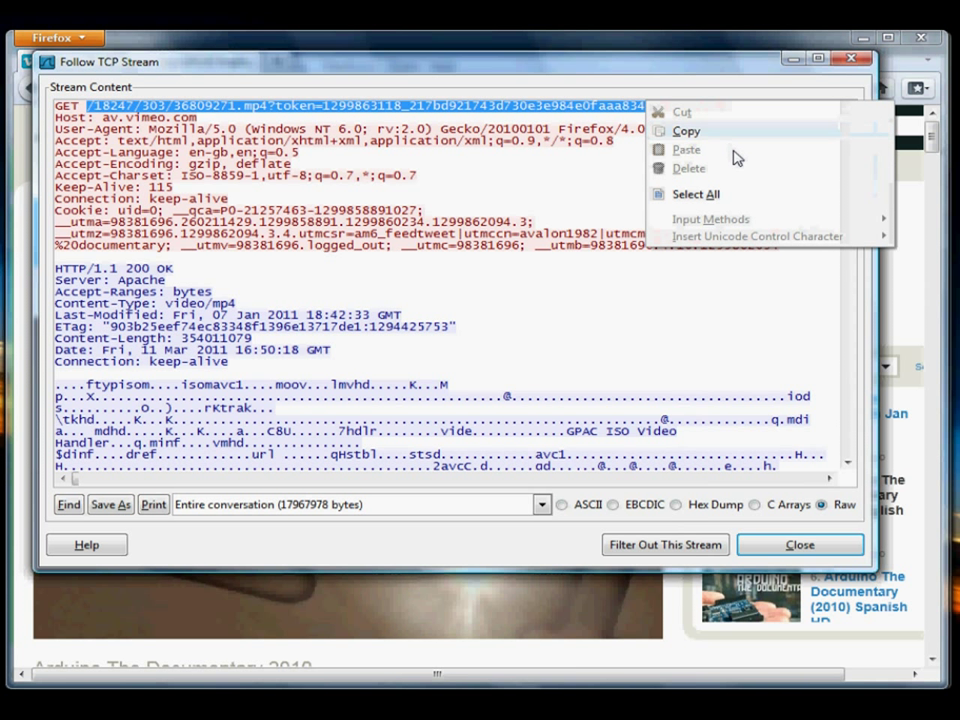
left_click(687, 131)
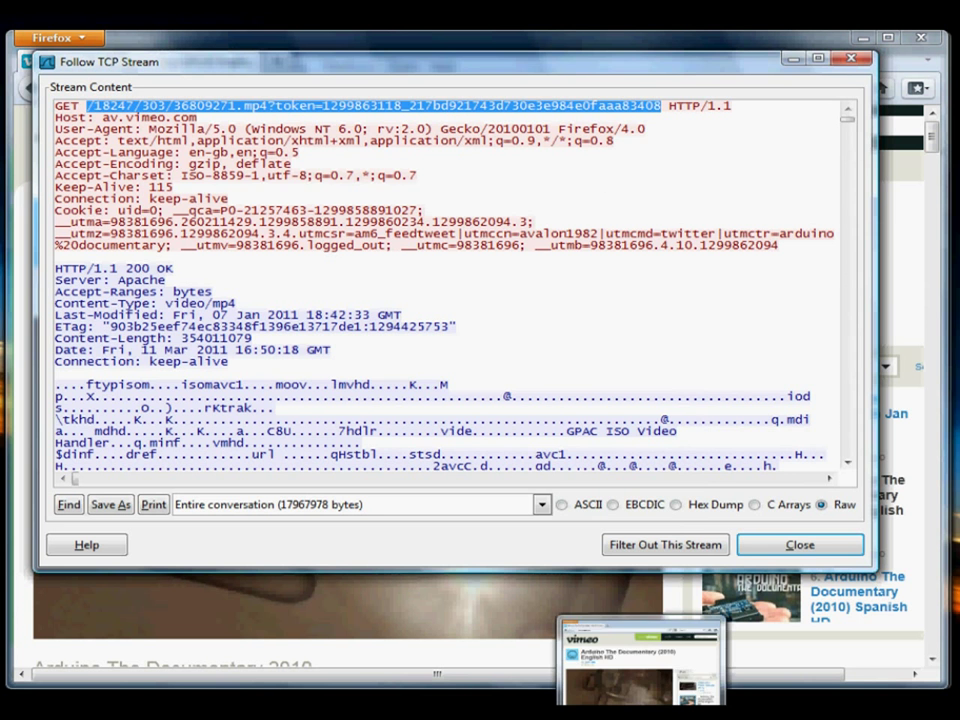
left_click(799, 544)
type("av.vimeo.com")
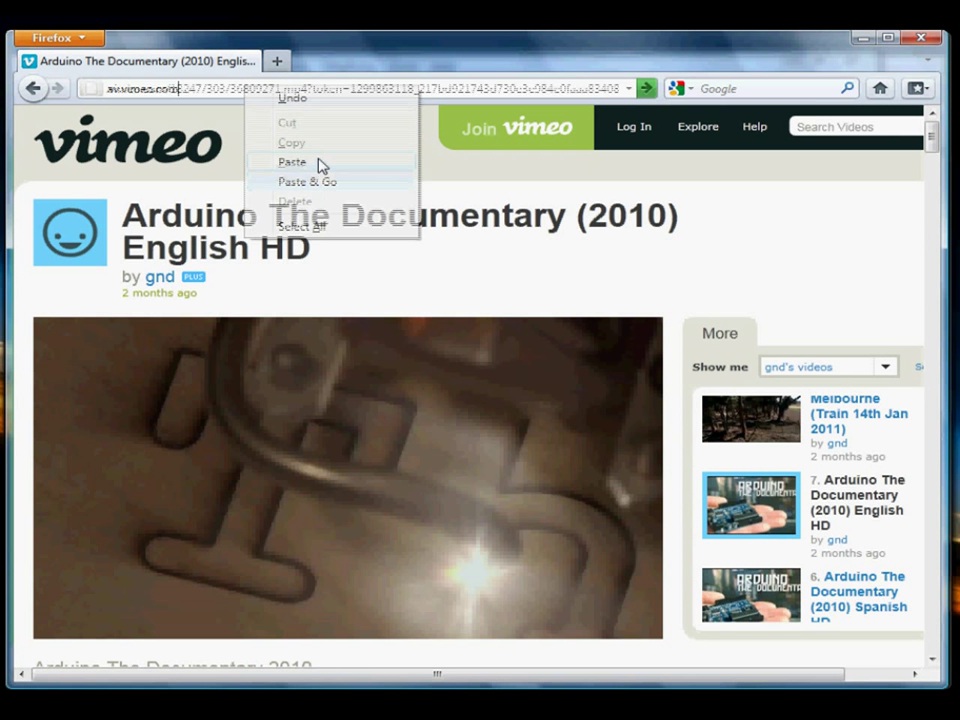
- Load the pasted av.vimeo.com .mp4 URL and confirm saving 36809271.mp4
left_click(307, 181)
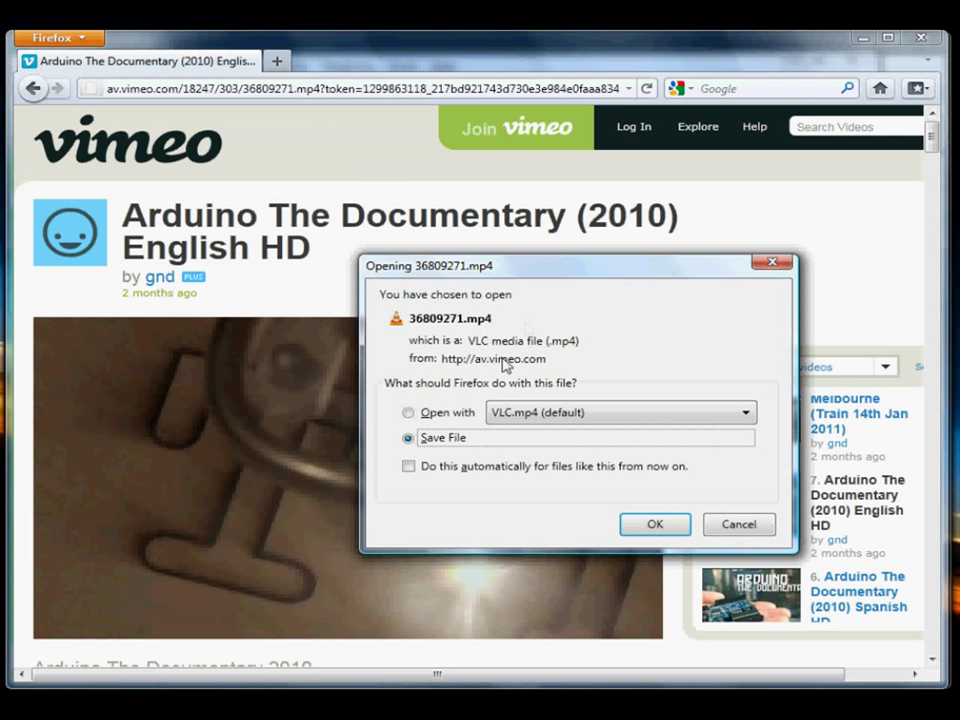
left_click(654, 524)
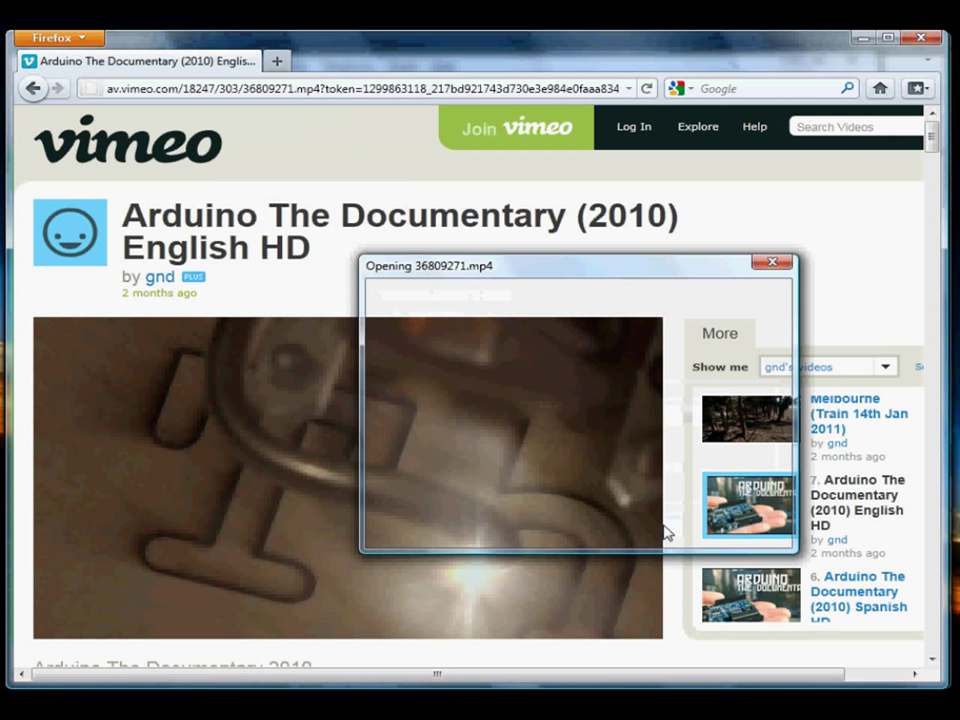